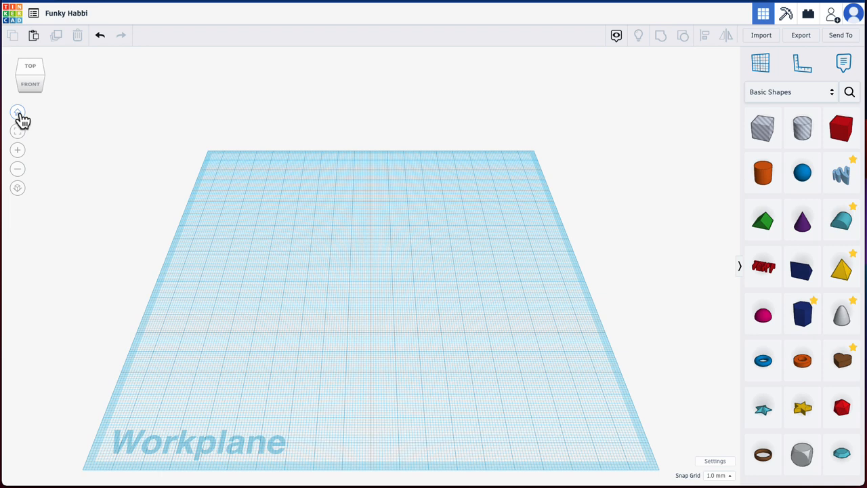
mouse_move(379, 283)
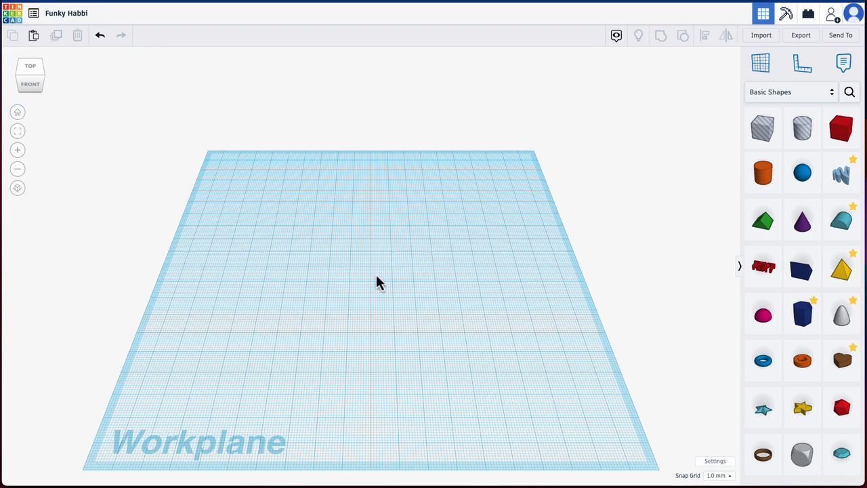
mouse_move(841, 128)
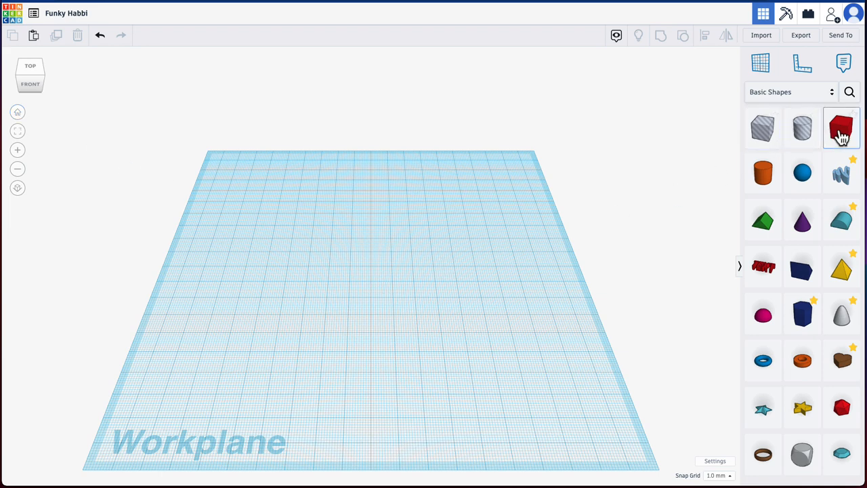
Add a red box and set its length to 40 for a 5-wide bar
left_click(841, 128)
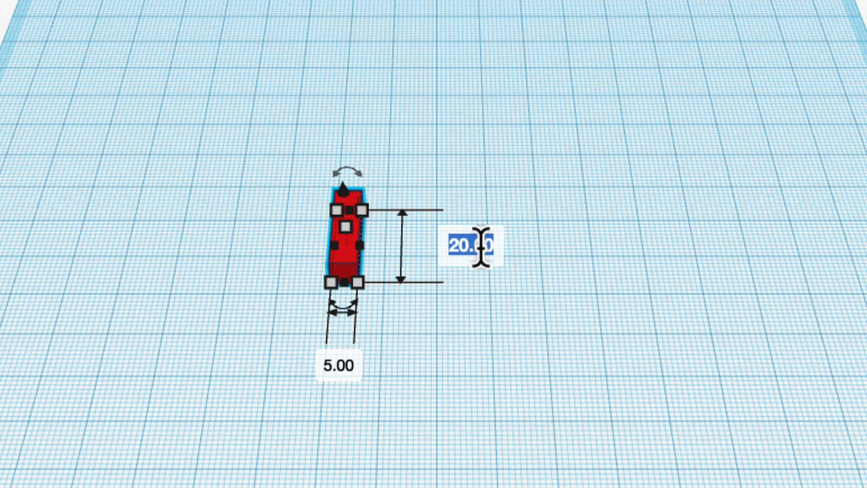
type("40")
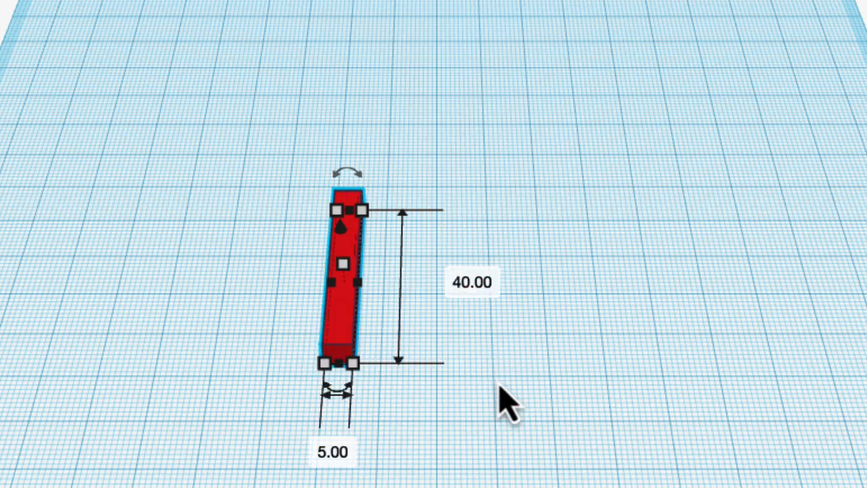
Select the bar and duplicate rotated copies into a radial starburst
left_click(522, 396)
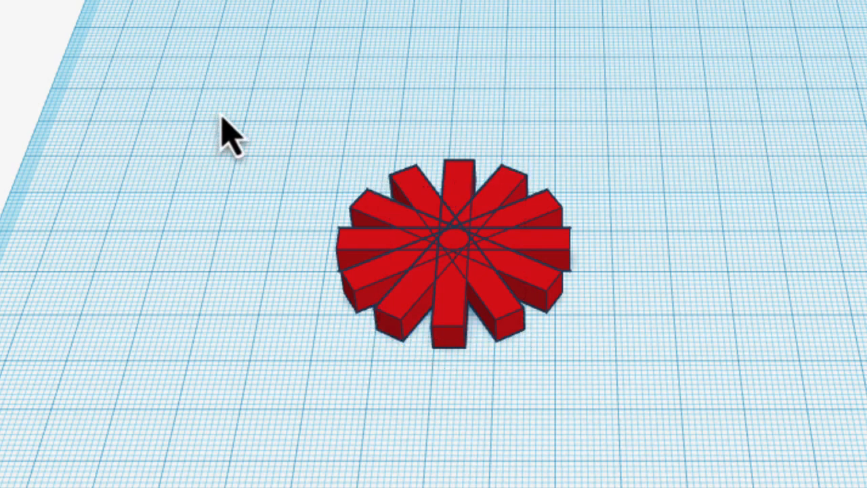
Select the starburst and tilt duplicated copies around its horizontal axis into a ball
left_click(454, 243)
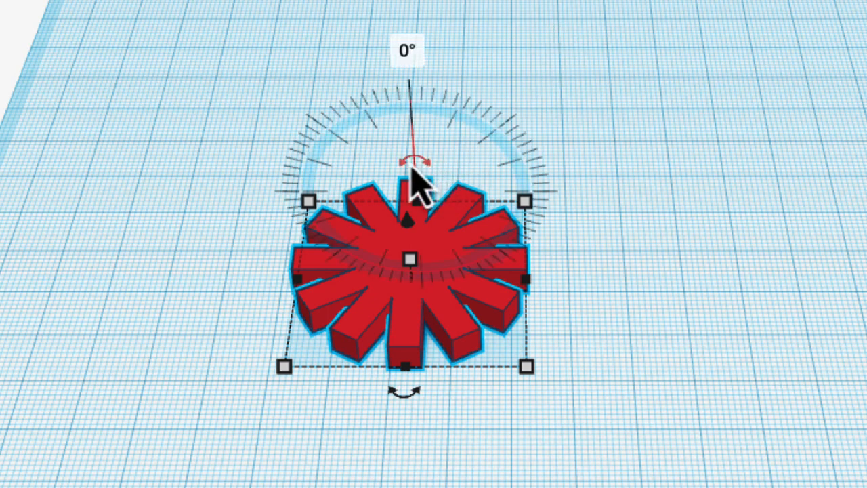
left_click_drag(410, 159, 532, 31)
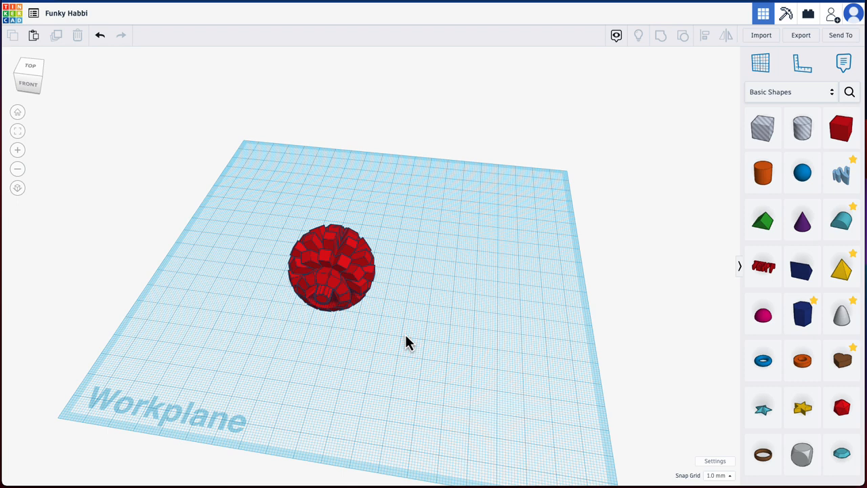
mouse_move(439, 345)
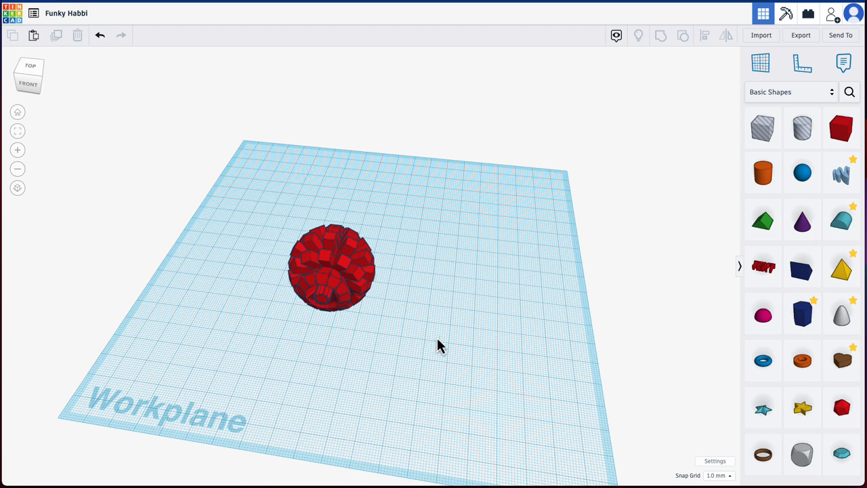
mouse_move(811, 193)
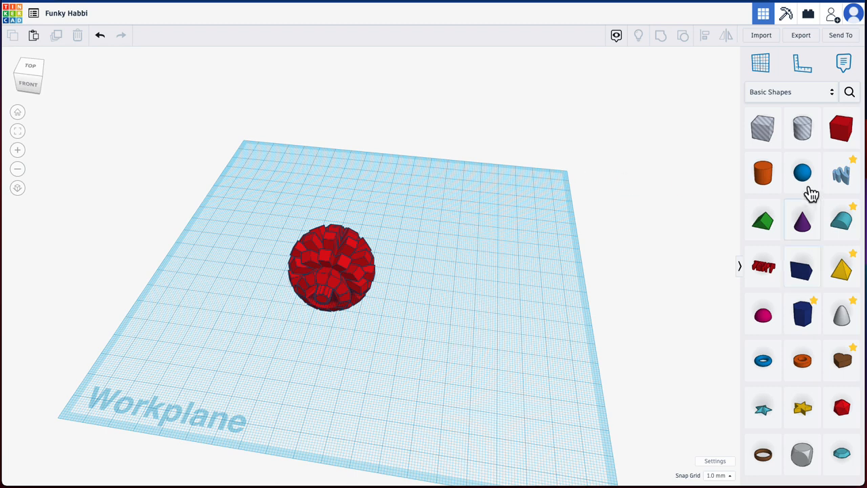
Add another red box beside the ball and resize it to 5 by 40
left_click(840, 129)
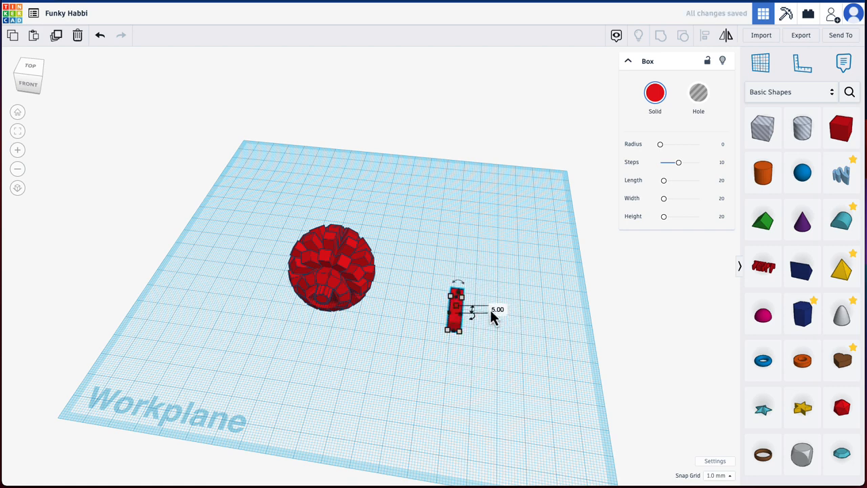
left_click(505, 319)
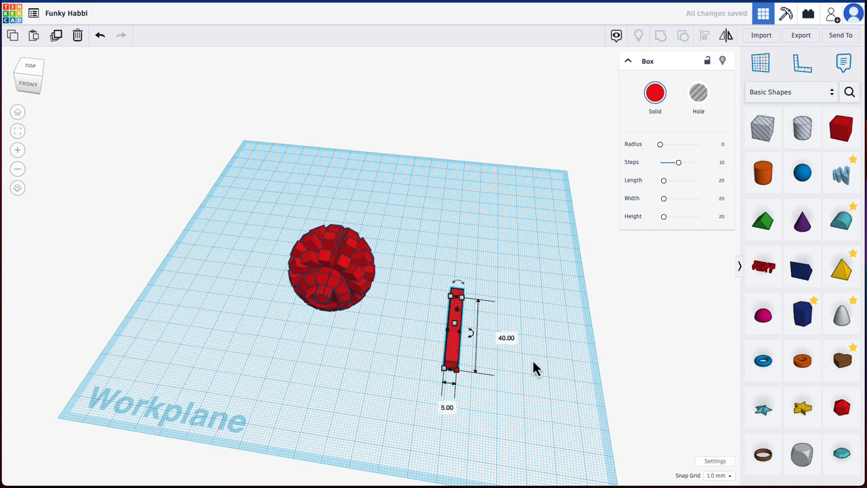
left_click(511, 383)
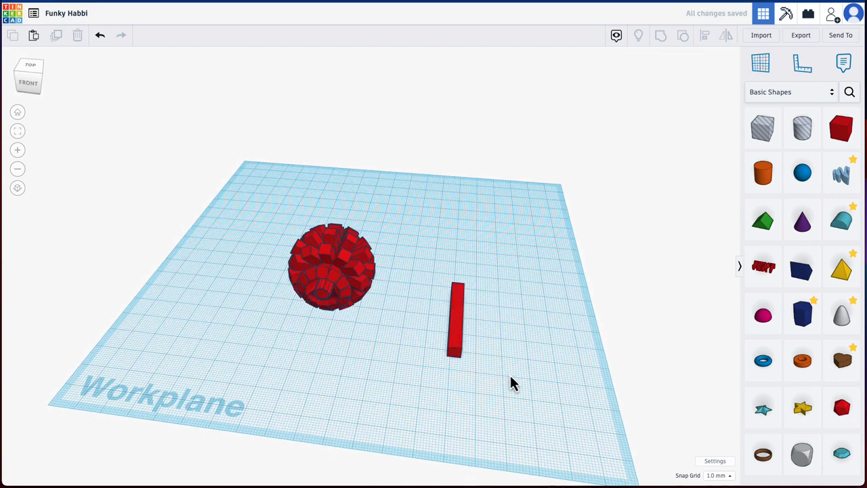
Select the new bar and stack copies, each turned slightly about the vertical axis
left_click(455, 318)
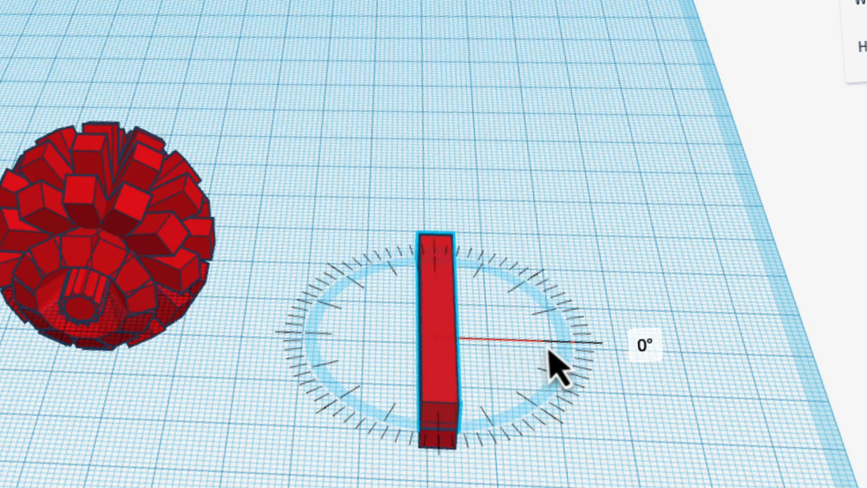
left_click_drag(556, 359, 627, 346)
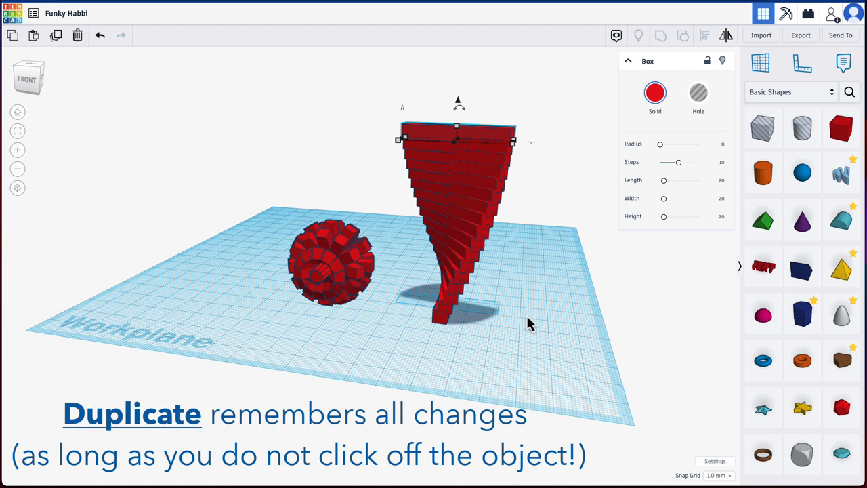
Select all 17 tower bars, group them with Ctrl+G, then deselect
left_click(410, 146)
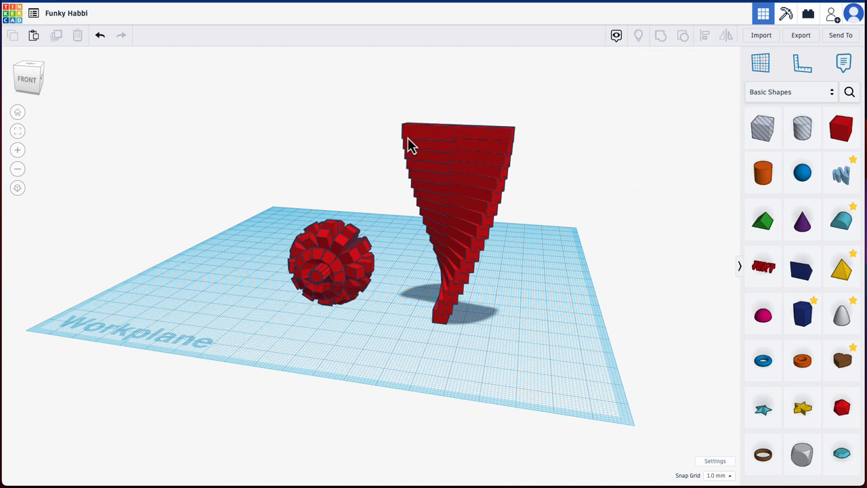
left_click(454, 203)
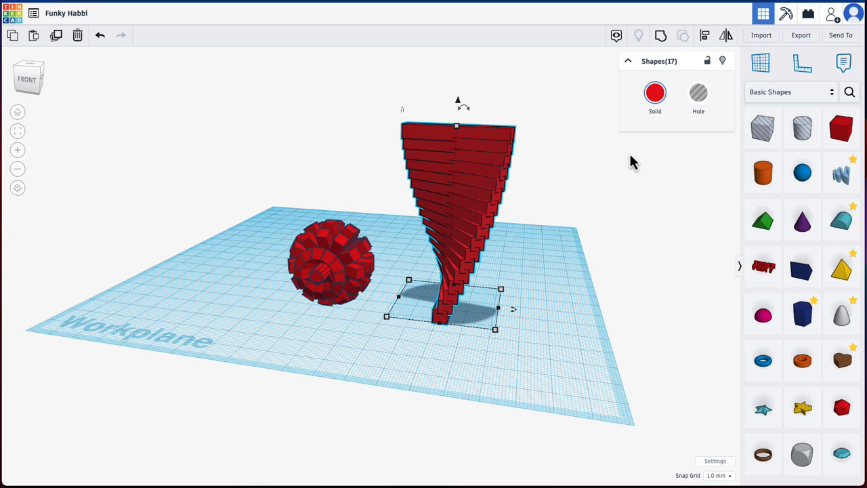
left_click(561, 249)
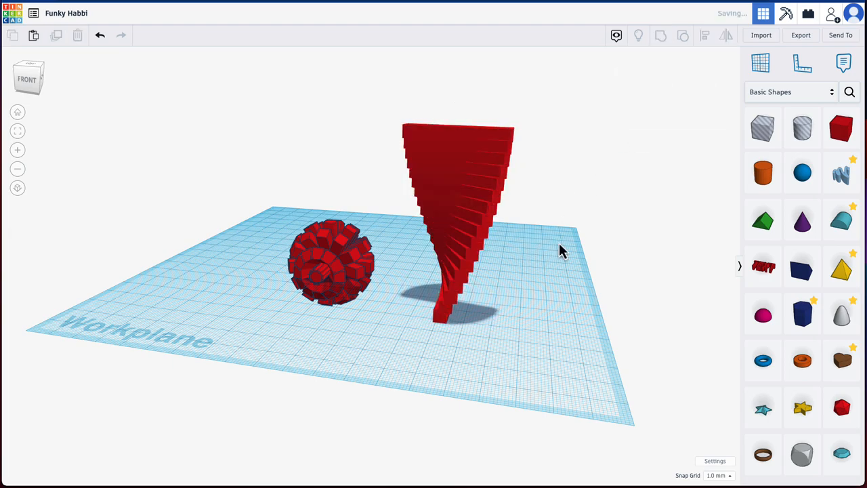
left_click(448, 217)
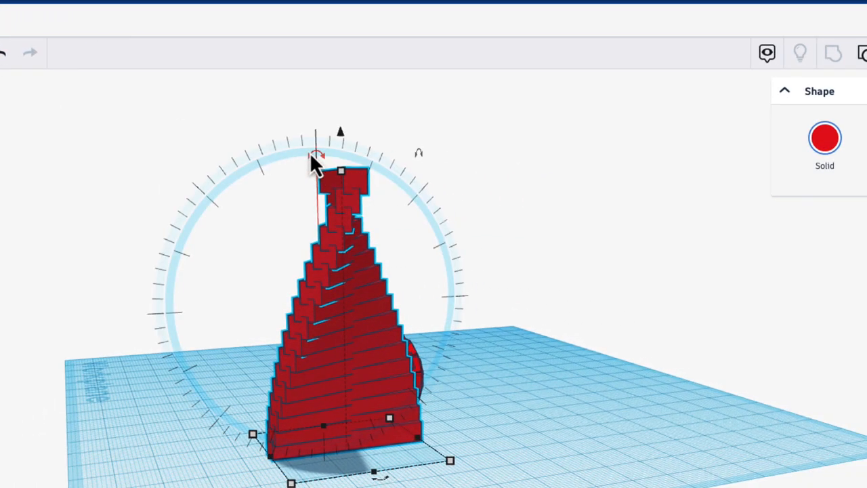
Tilt duplicated copies of the tower sideways to about -17 degrees around a shared base
left_click_drag(318, 152, 359, 159)
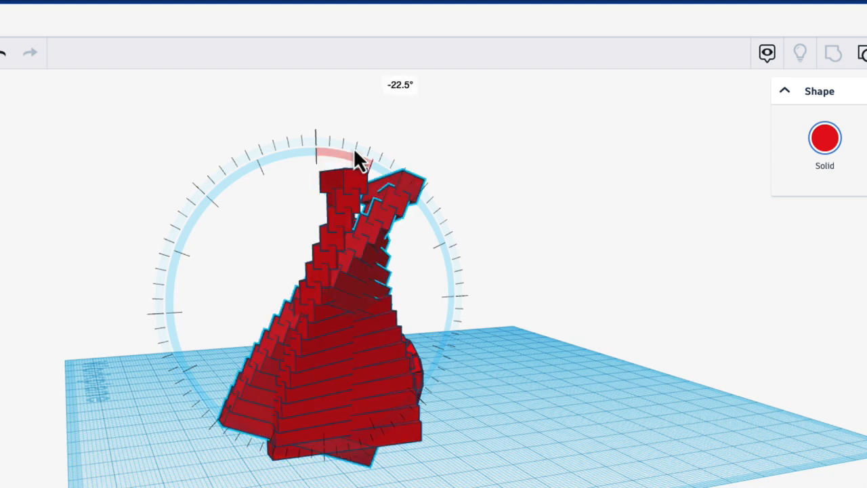
left_click_drag(359, 156, 369, 112)
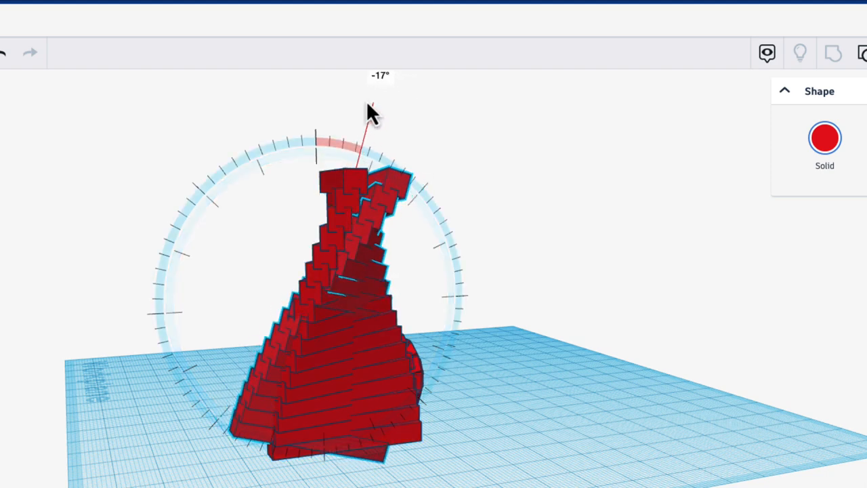
left_click_drag(369, 111, 355, 107)
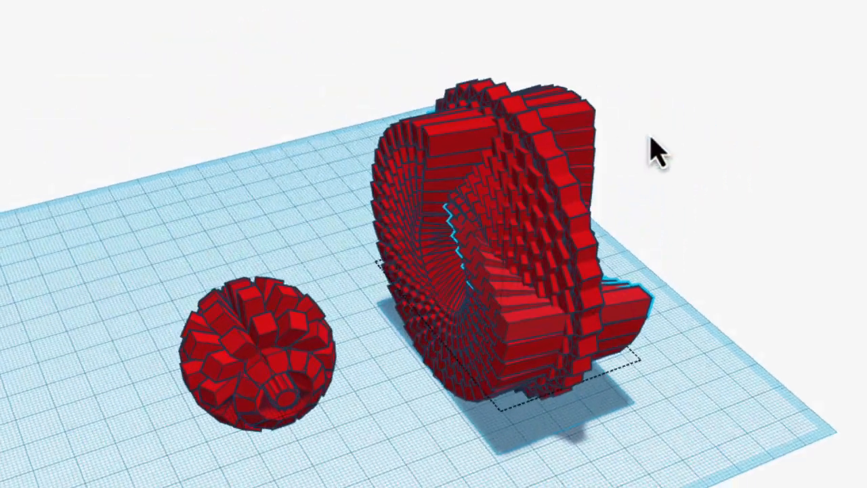
left_click_drag(651, 149, 203, 162)
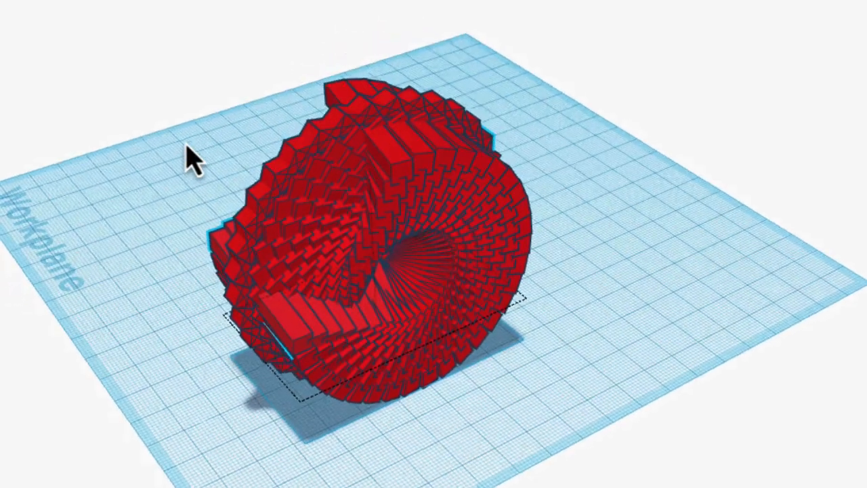